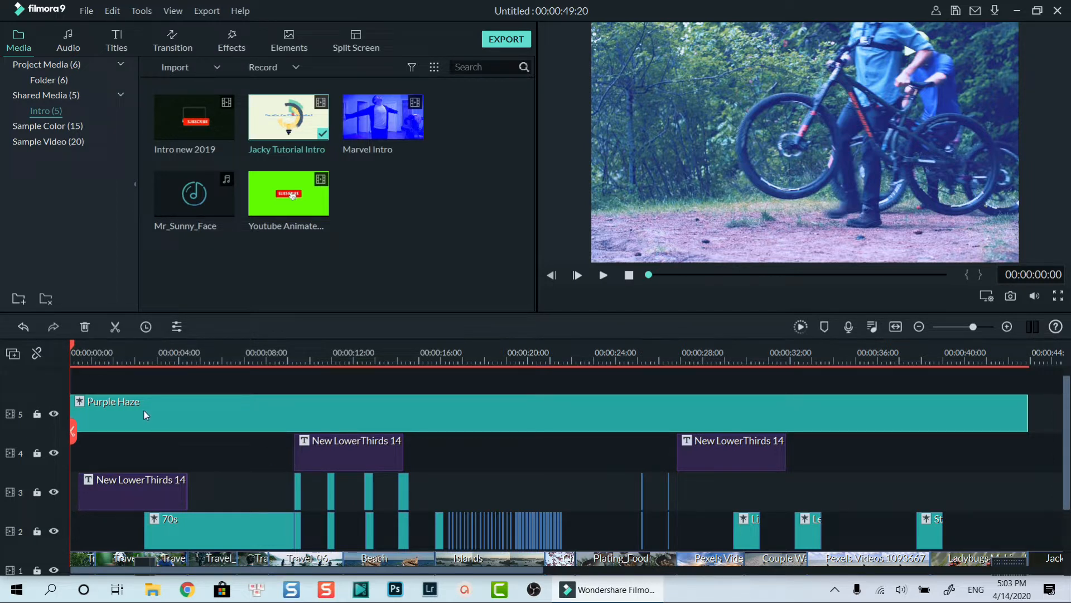
Step: Delete the Purple Haze filter clip from track 5 so the footage shows natural colours
scroll("down", 3)
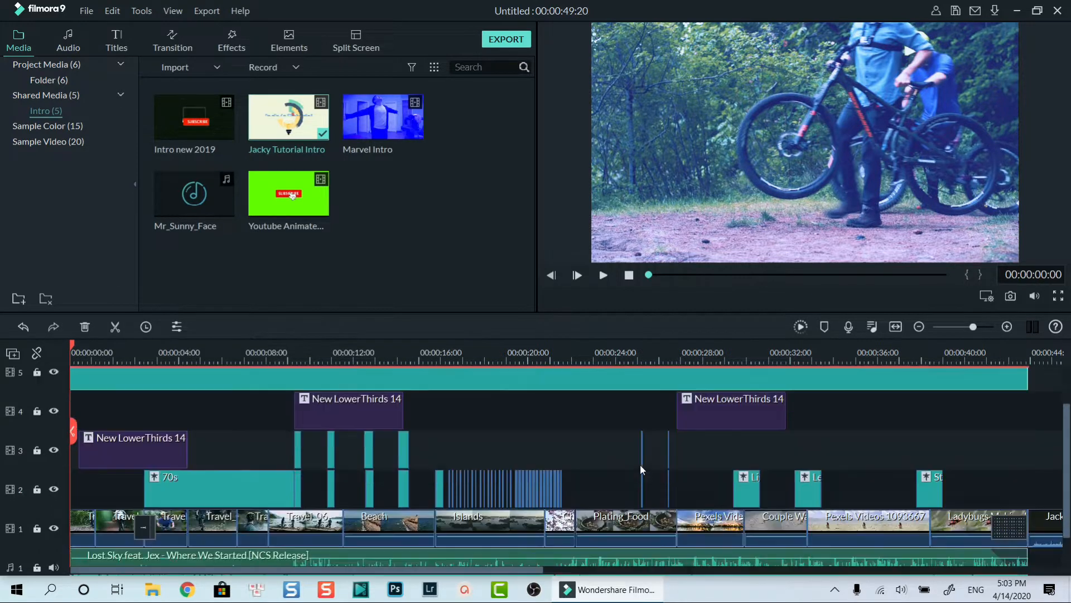
scroll("down", 3)
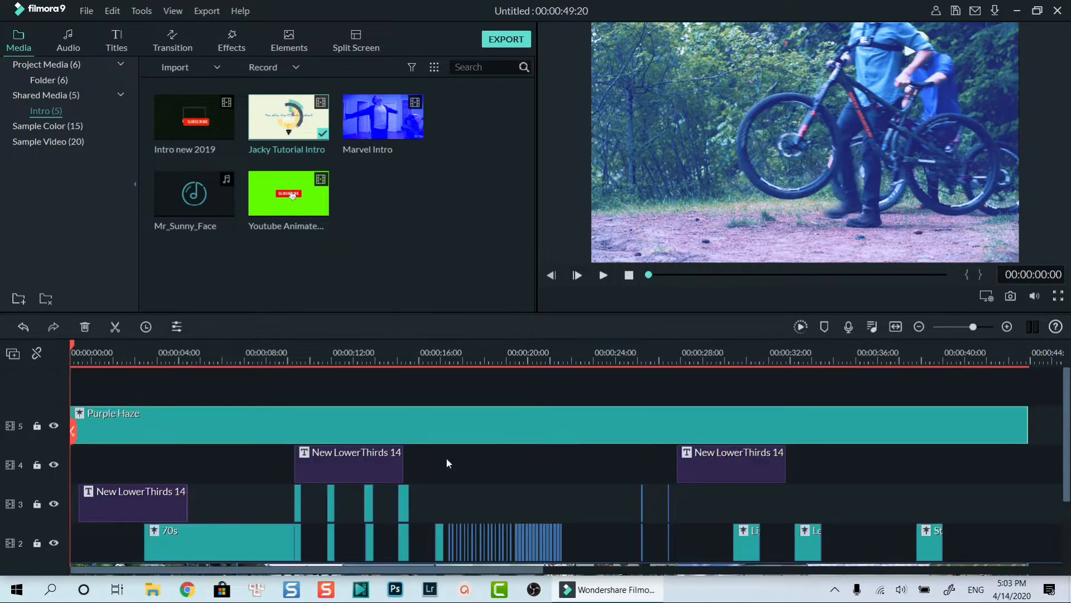
mouse_move(289, 411)
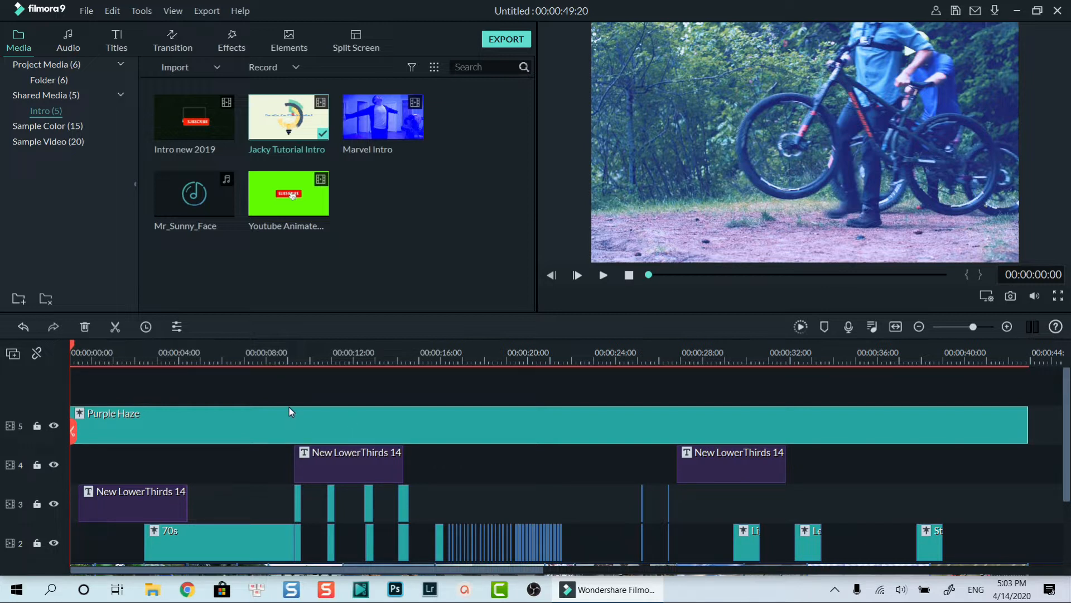
mouse_move(281, 424)
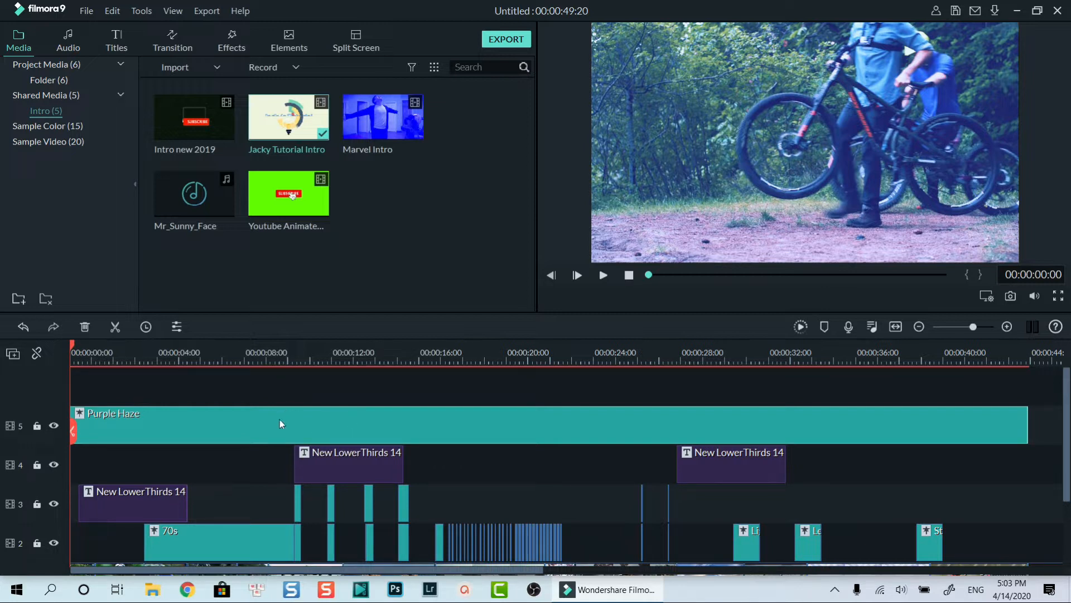
right_click(279, 424)
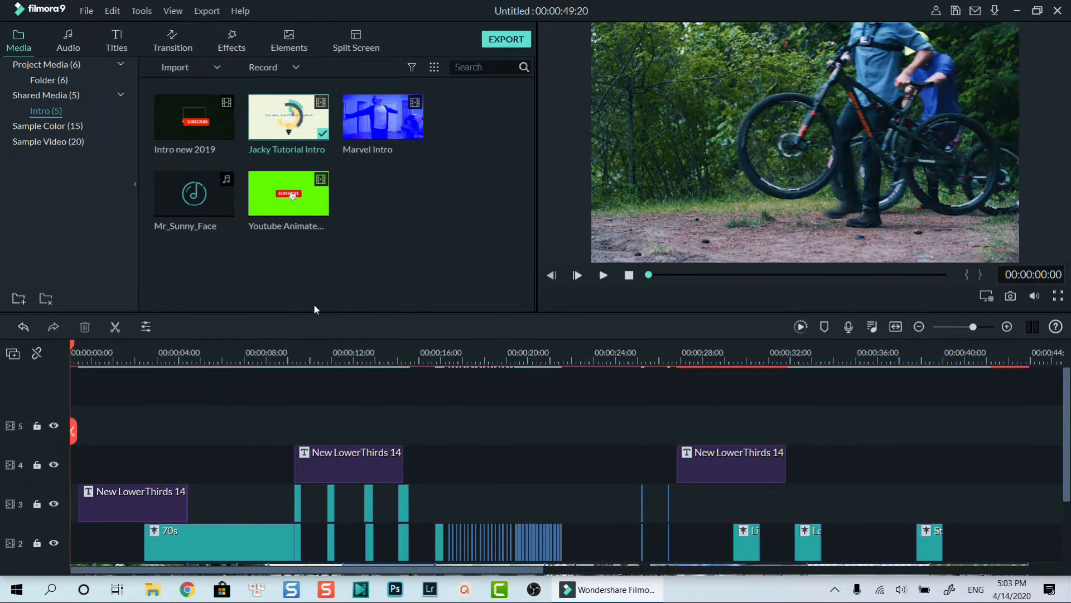
Step: Add the Instagram-Like Aegean filter to track 5 and lower its Alpha to 44
left_click(231, 39)
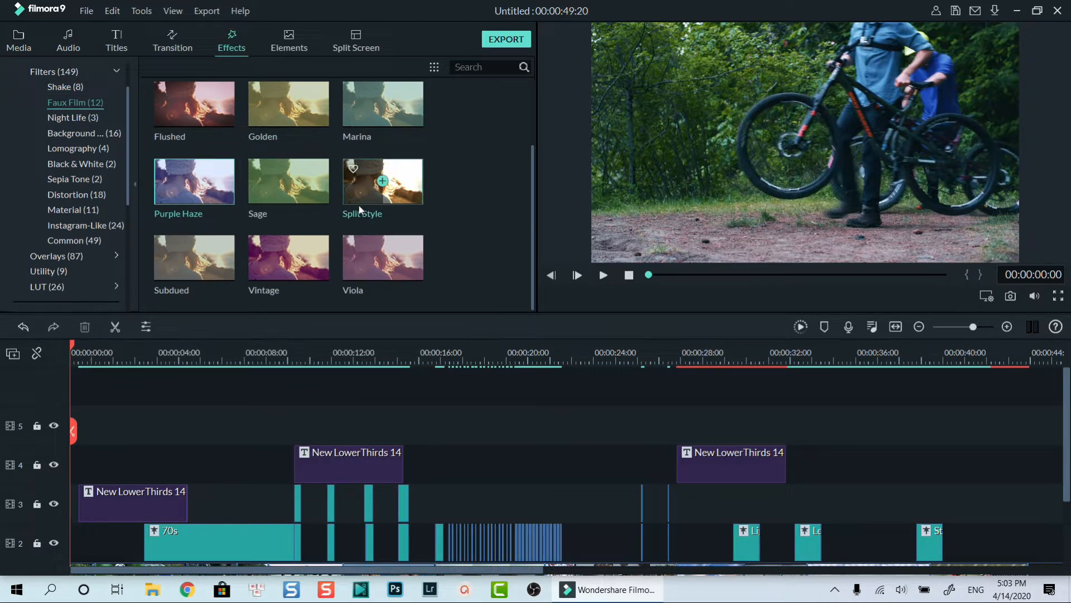
left_click(86, 225)
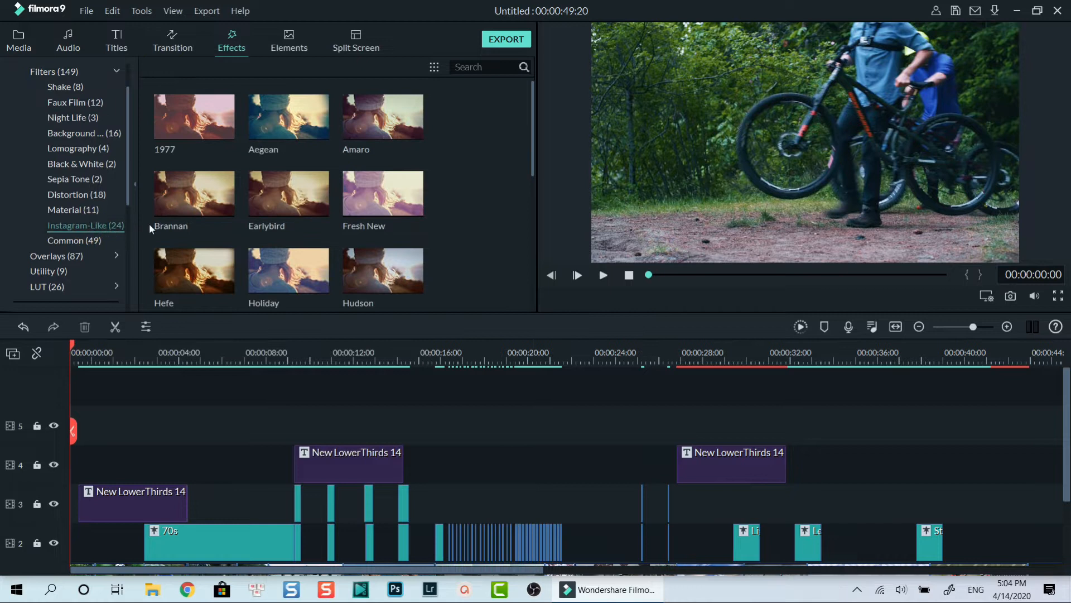
mouse_move(288, 116)
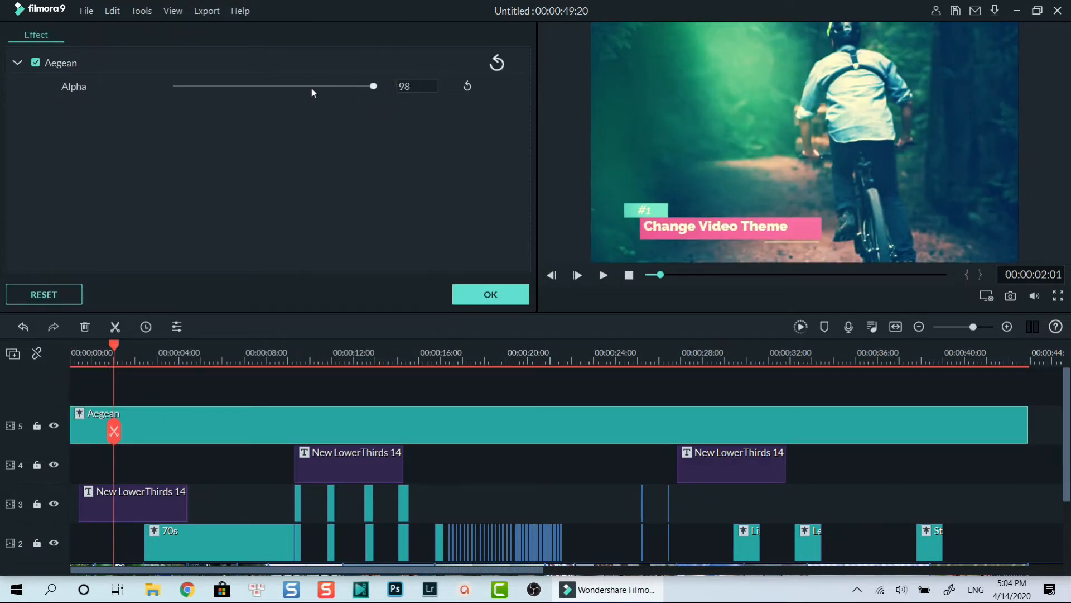
left_click_drag(373, 86, 279, 86)
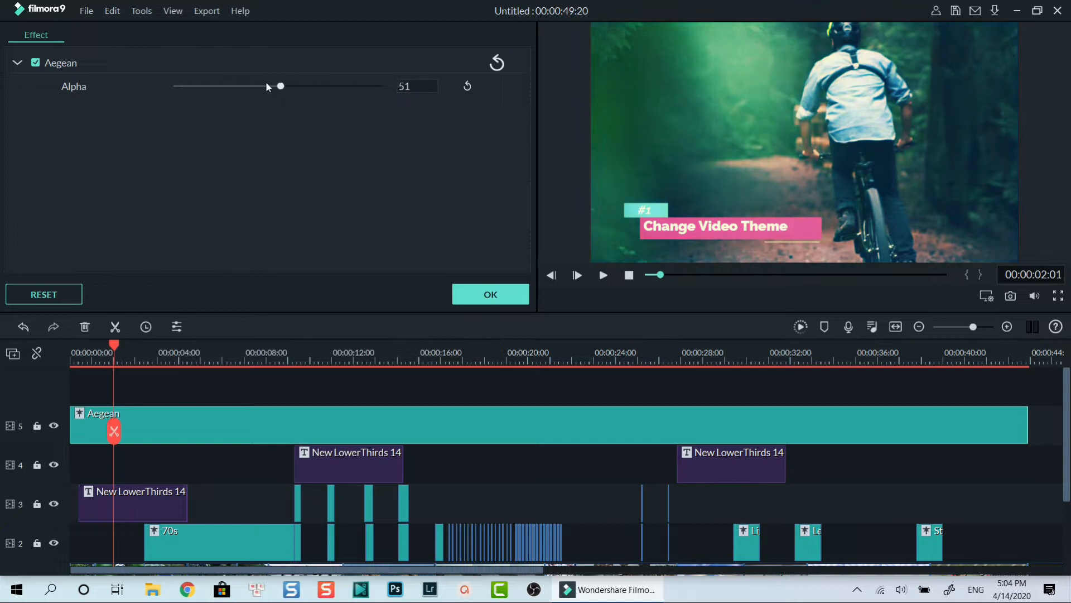
left_click_drag(279, 86, 265, 86)
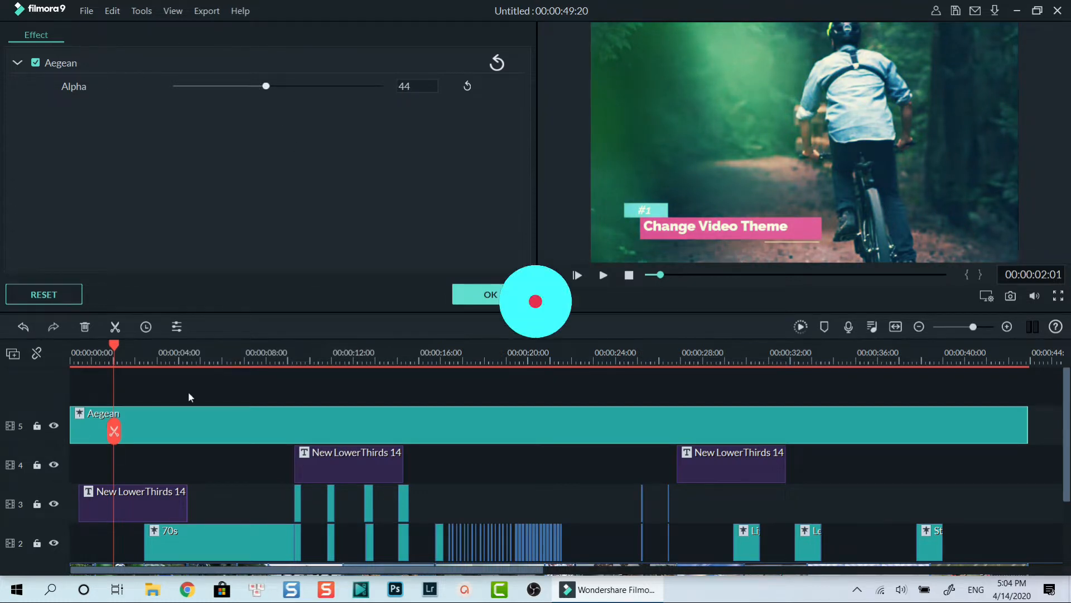
left_click(489, 293)
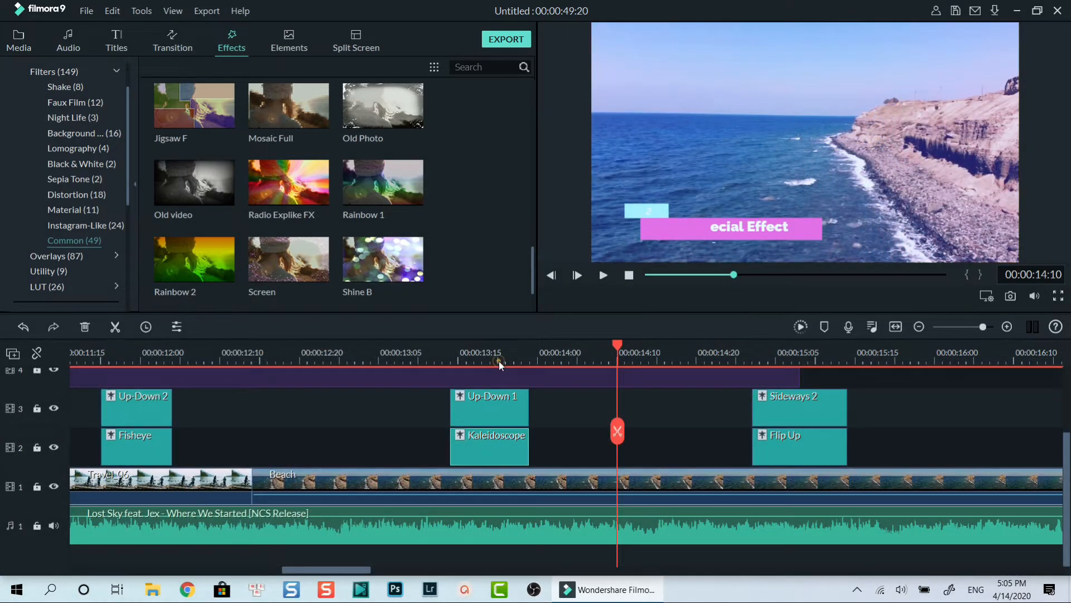
Step: Jump to the Kaleidoscope clip, then browse the Distortion and Shake filter categories
left_click(490, 352)
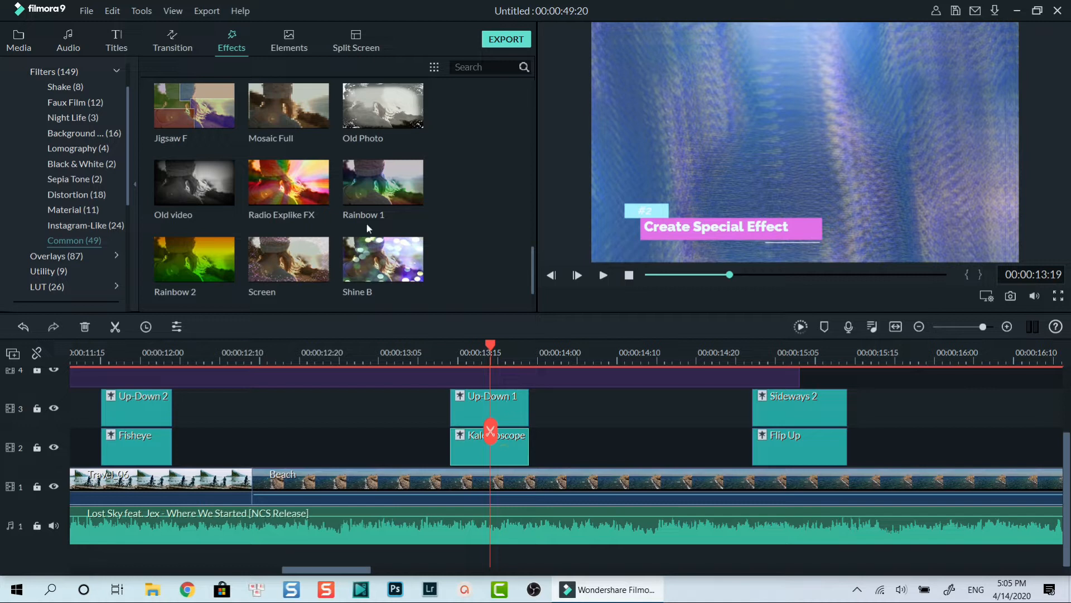
mouse_move(232, 39)
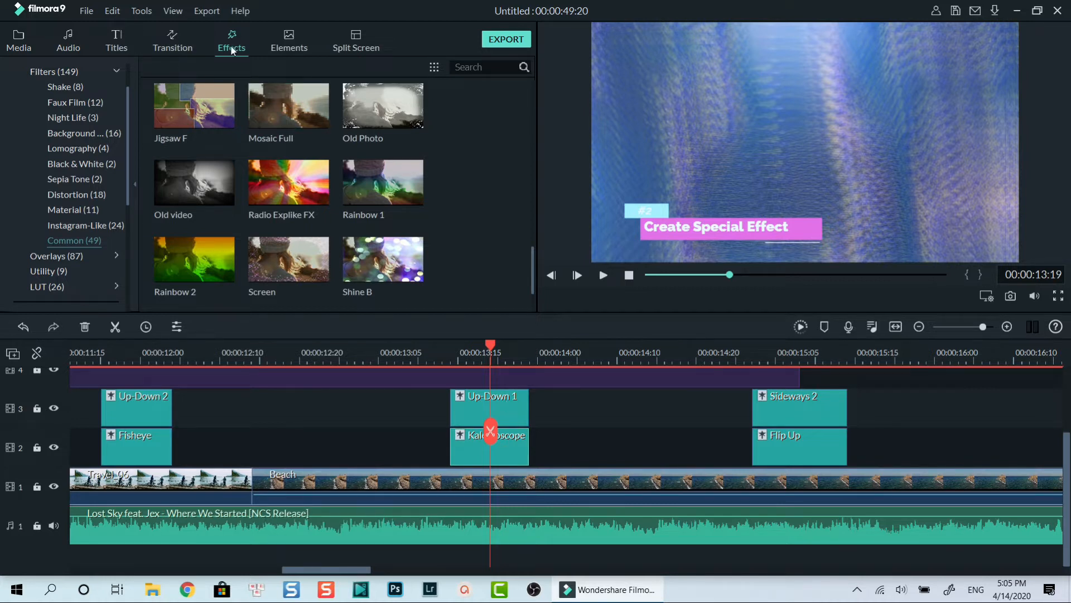
mouse_move(77, 199)
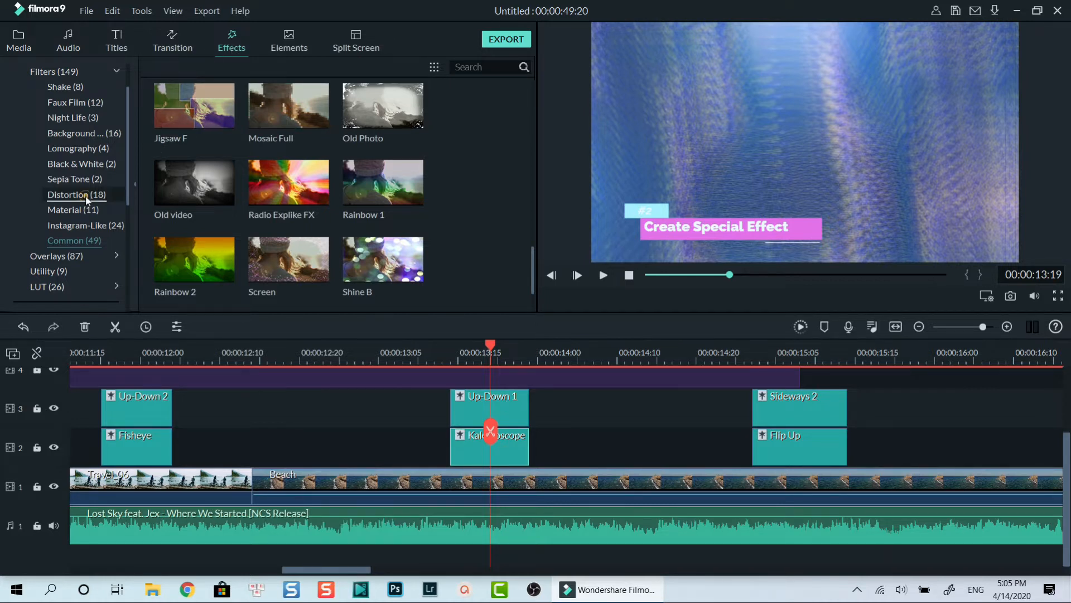
left_click(75, 194)
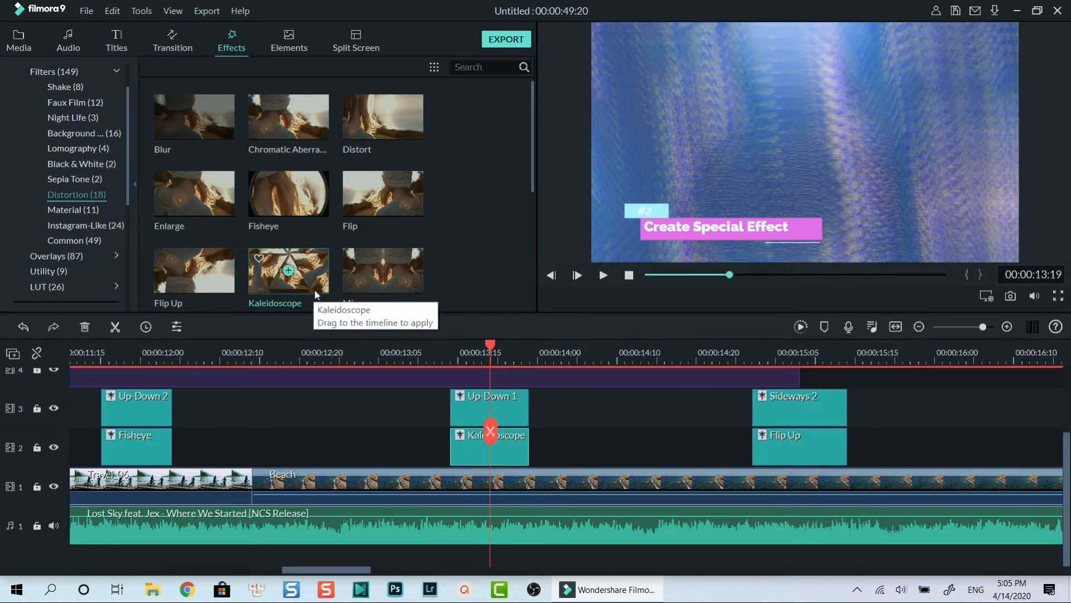
mouse_move(468, 415)
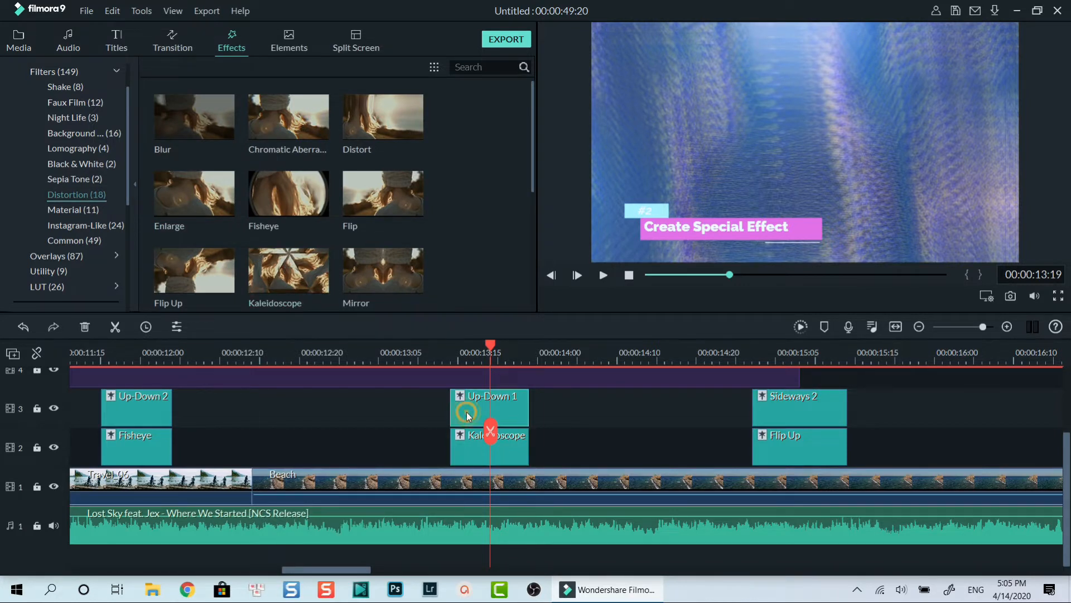
left_click(65, 87)
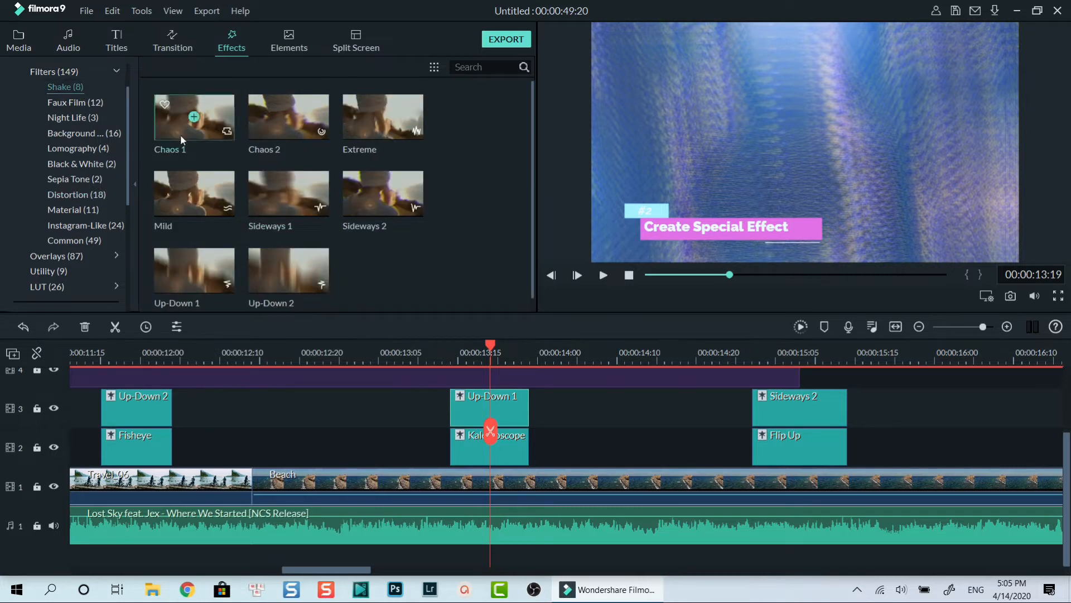
mouse_move(287, 270)
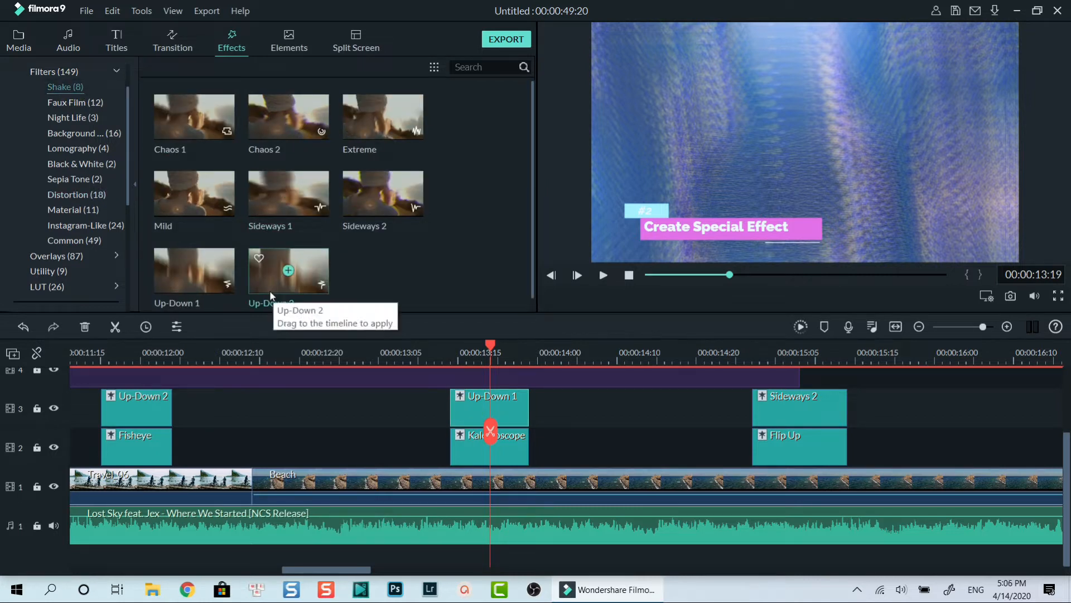
mouse_move(457, 342)
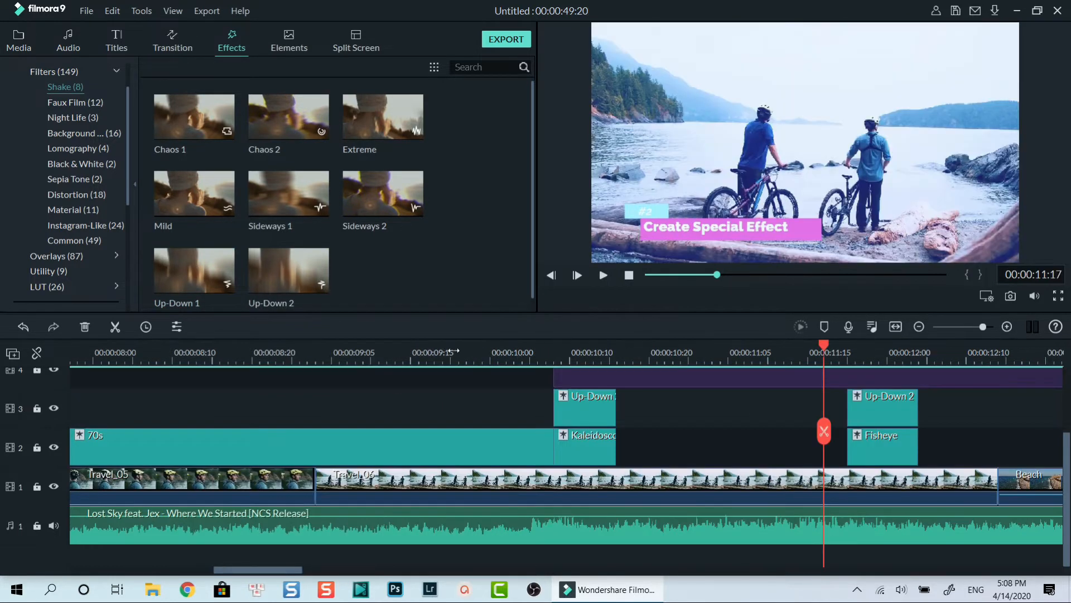
Step: Move the playhead to the Create Special Transition section near 00:00:31
left_click(603, 275)
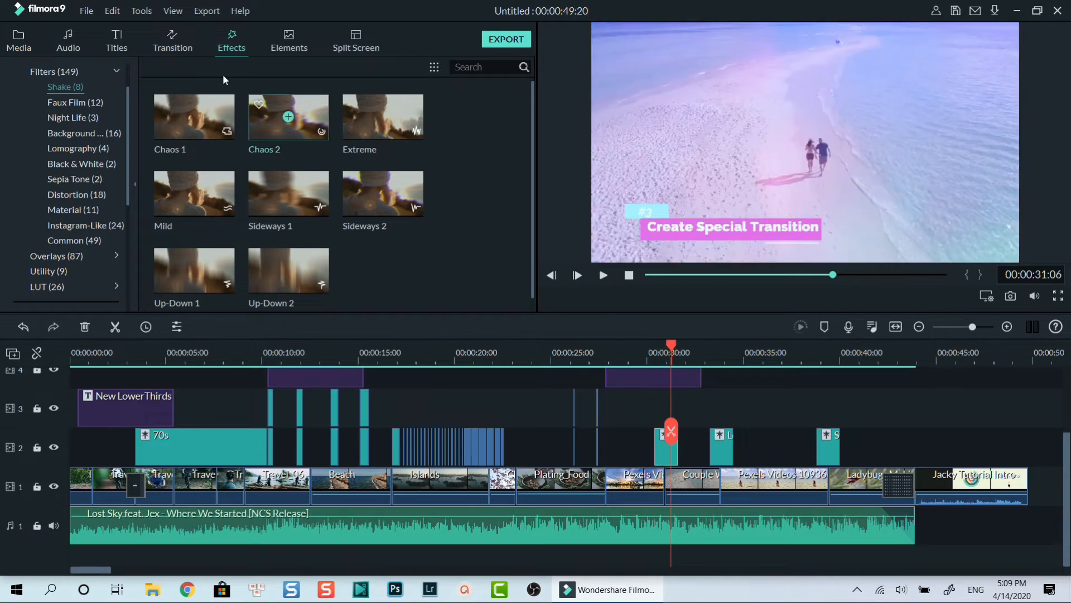
Step: Browse the TV Static and Lens Flares overlays, then start a Render Preview of the timeline
left_click(56, 255)
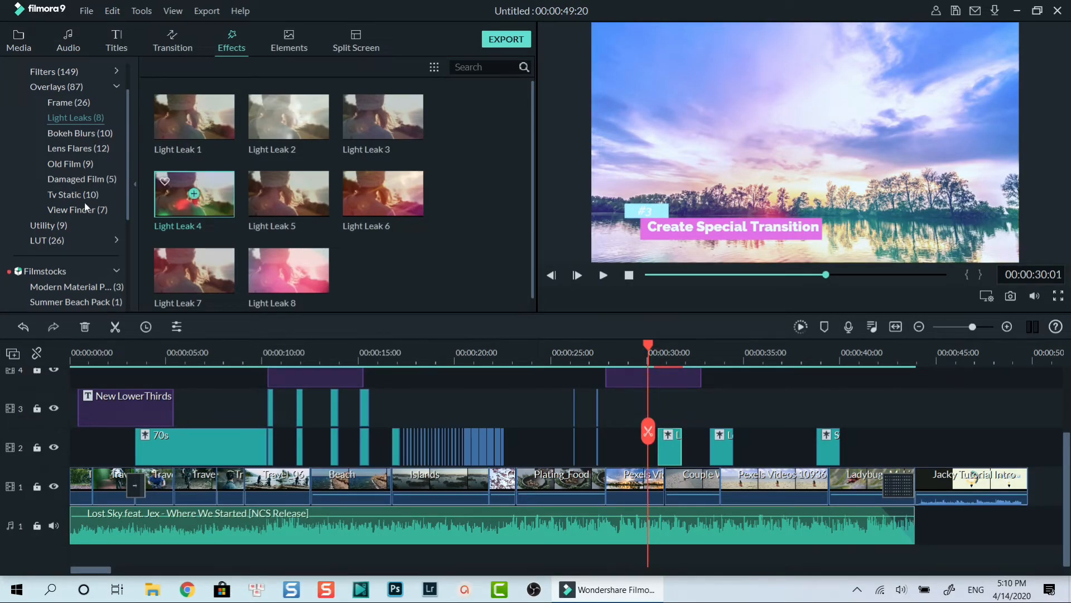
left_click(74, 196)
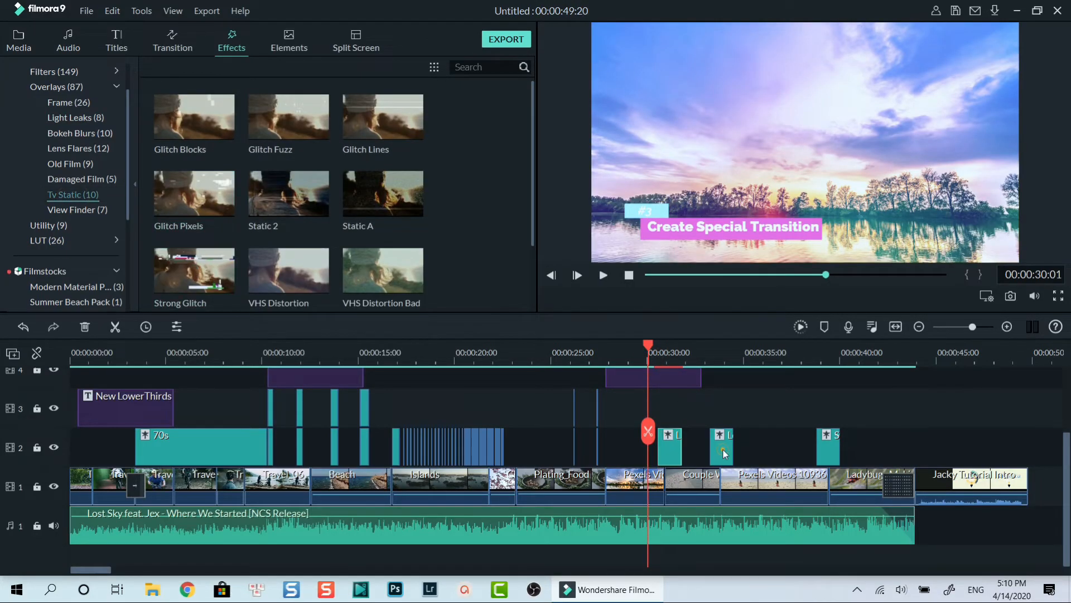
left_click(78, 148)
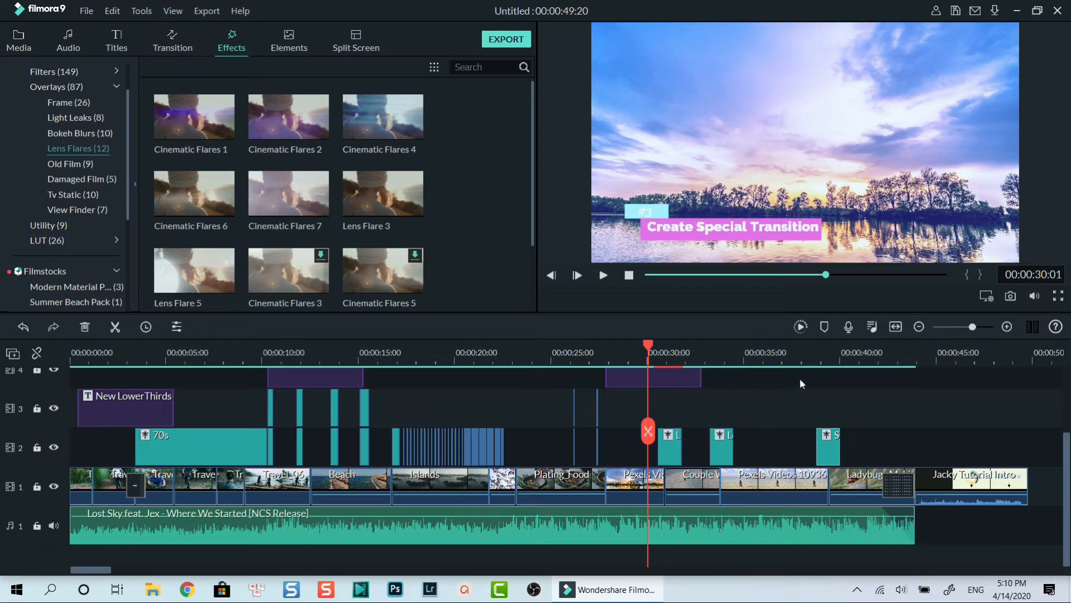
left_click(799, 327)
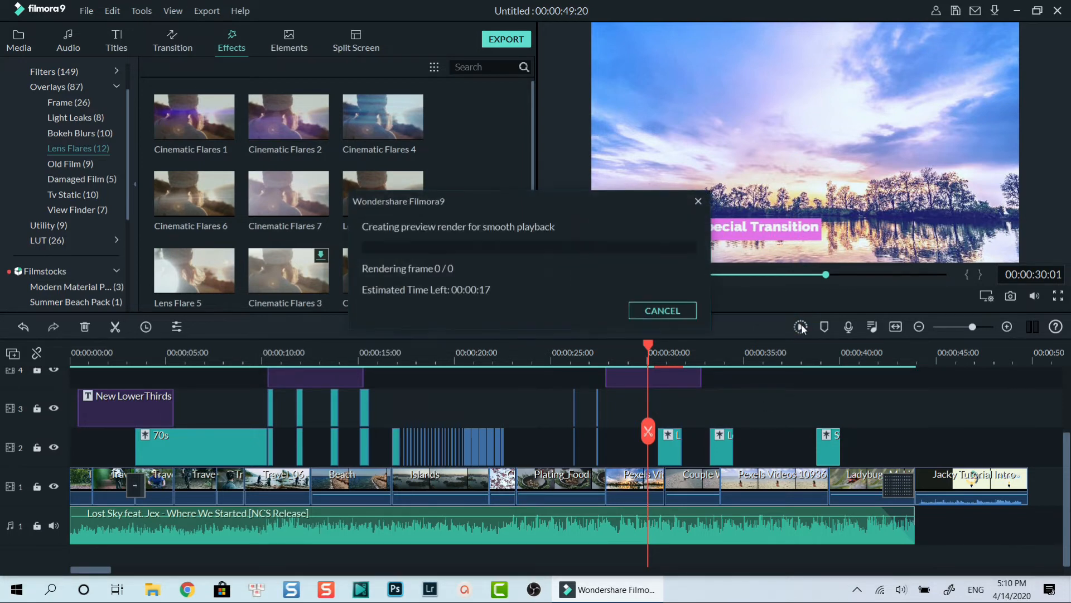